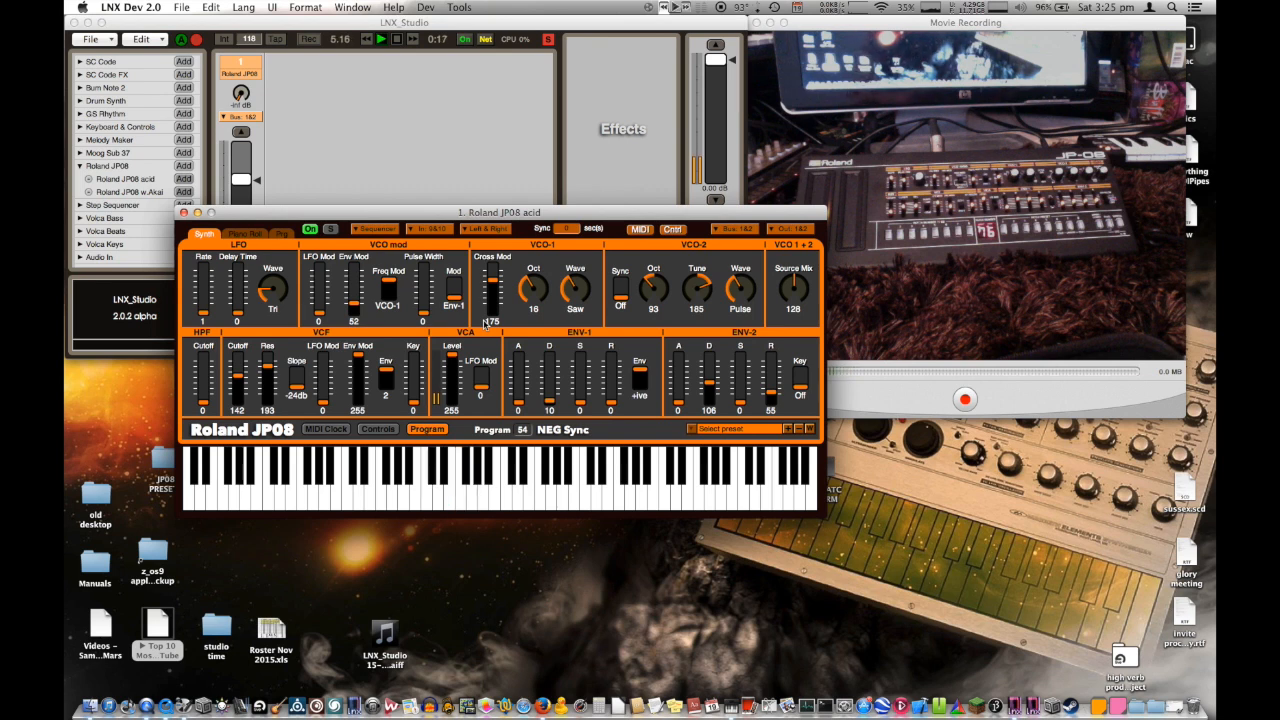
# - Raise then lower the VCO-2 octave, increase cross mod, and shorten the ENV-2 release
pyautogui.click(443, 475)
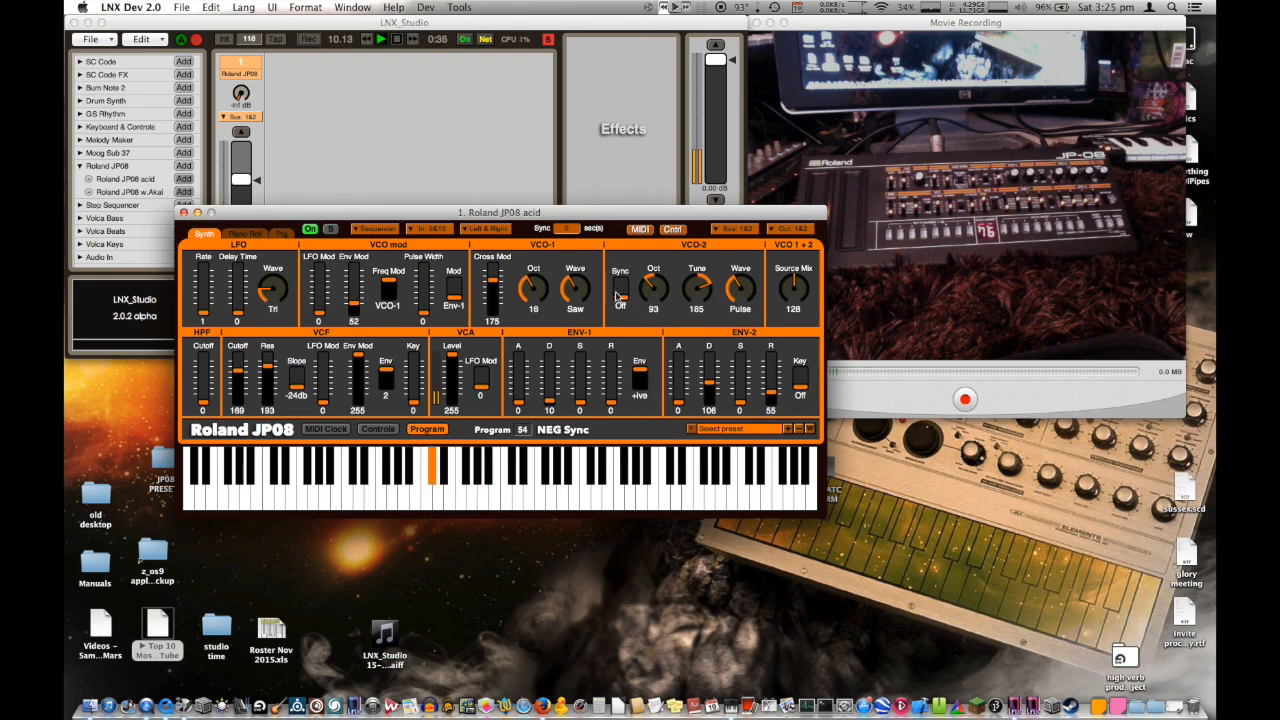
pyautogui.moveTo(653, 290); pyautogui.dragTo(653, 270)
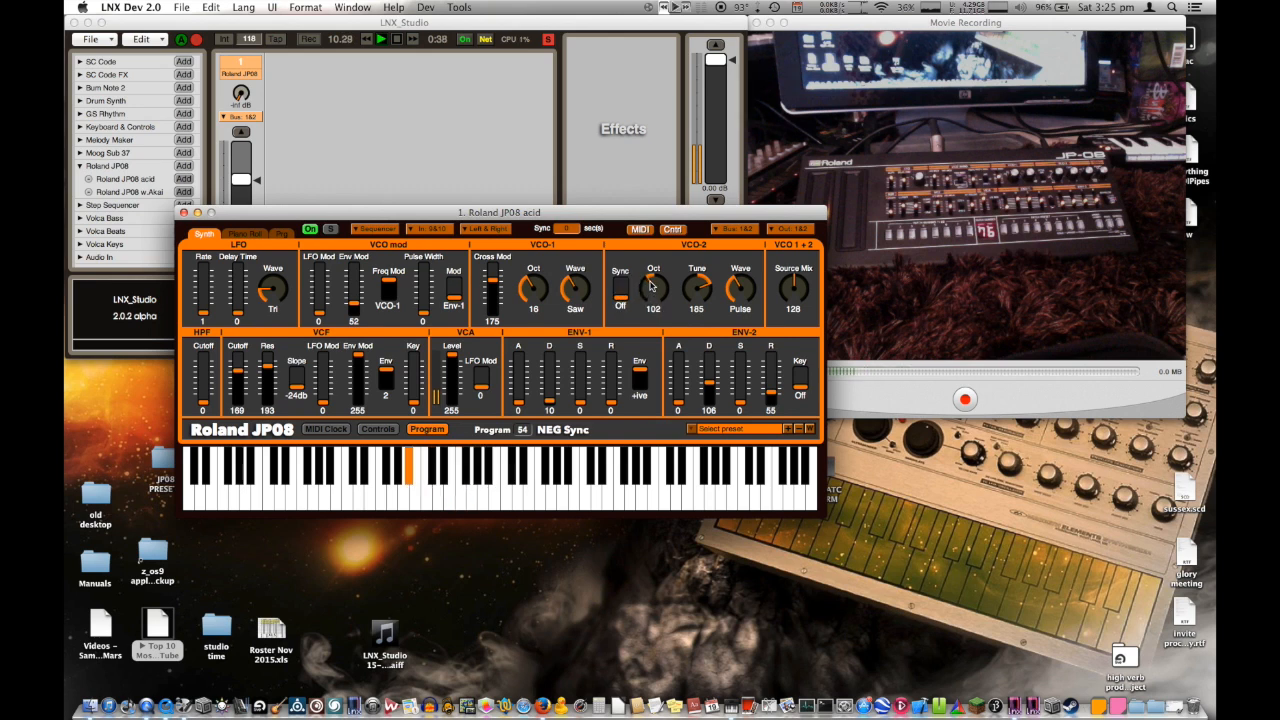
pyautogui.moveTo(652, 285); pyautogui.dragTo(652, 300)
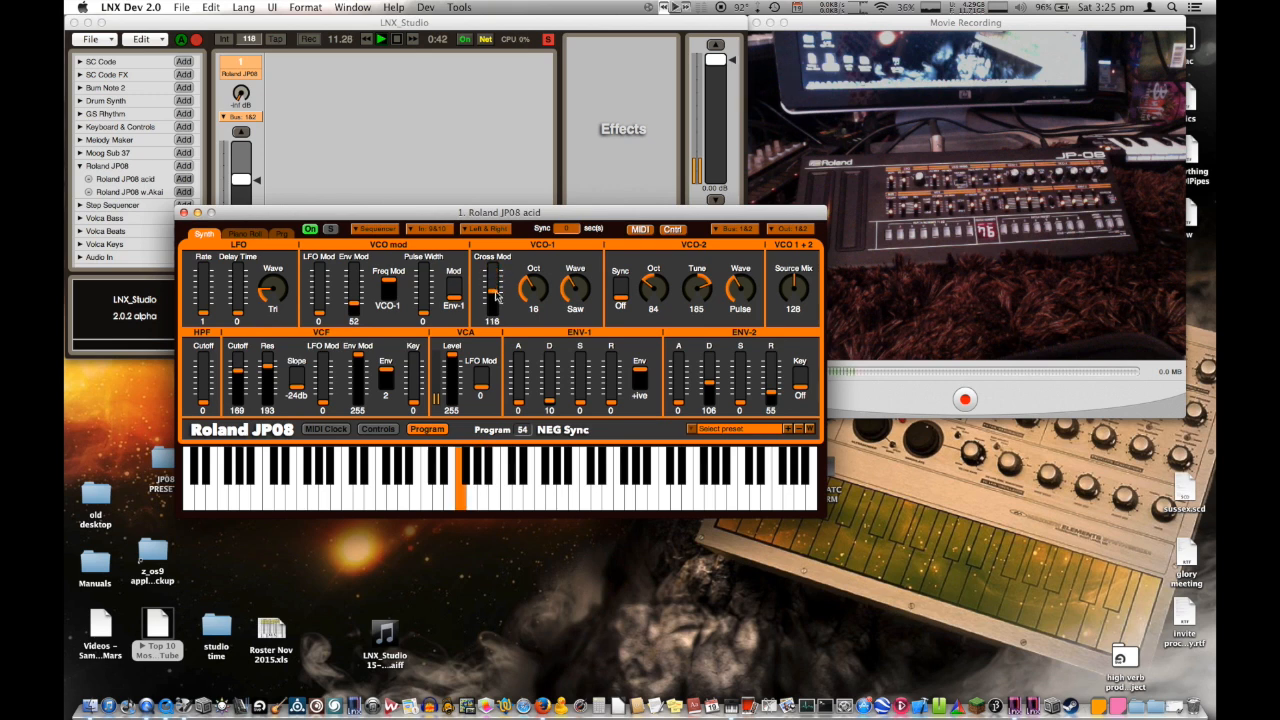
pyautogui.moveTo(491, 290); pyautogui.dragTo(491, 275)
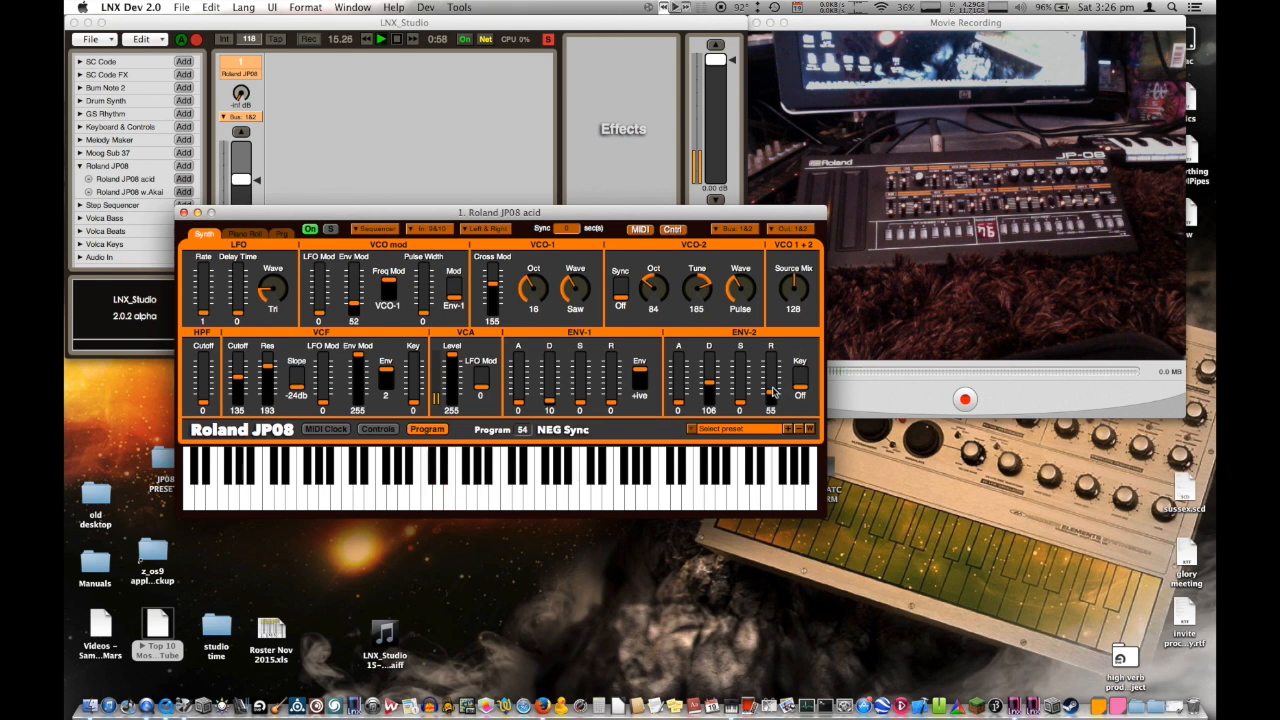
pyautogui.moveTo(793, 290); pyautogui.dragTo(798, 305)
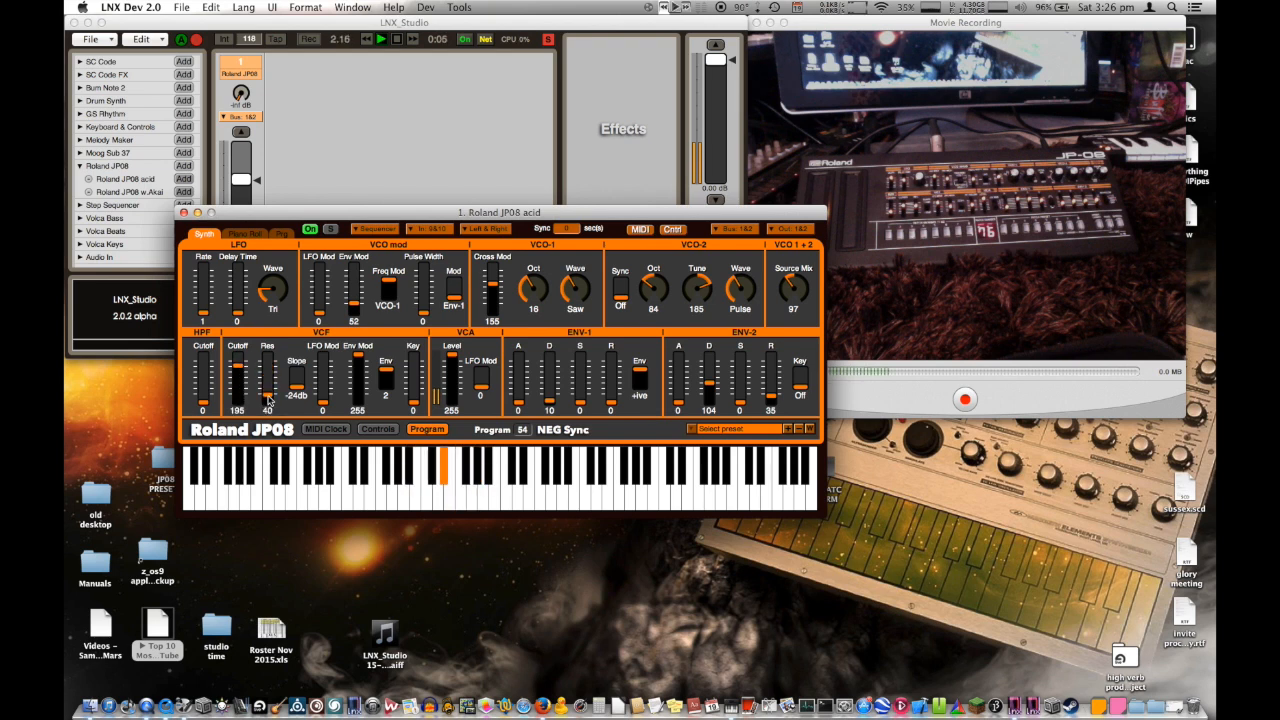
# - Raise the filter resonance and readjust the cross modulation amount during playback
pyautogui.moveTo(238, 375); pyautogui.dragTo(268, 400)
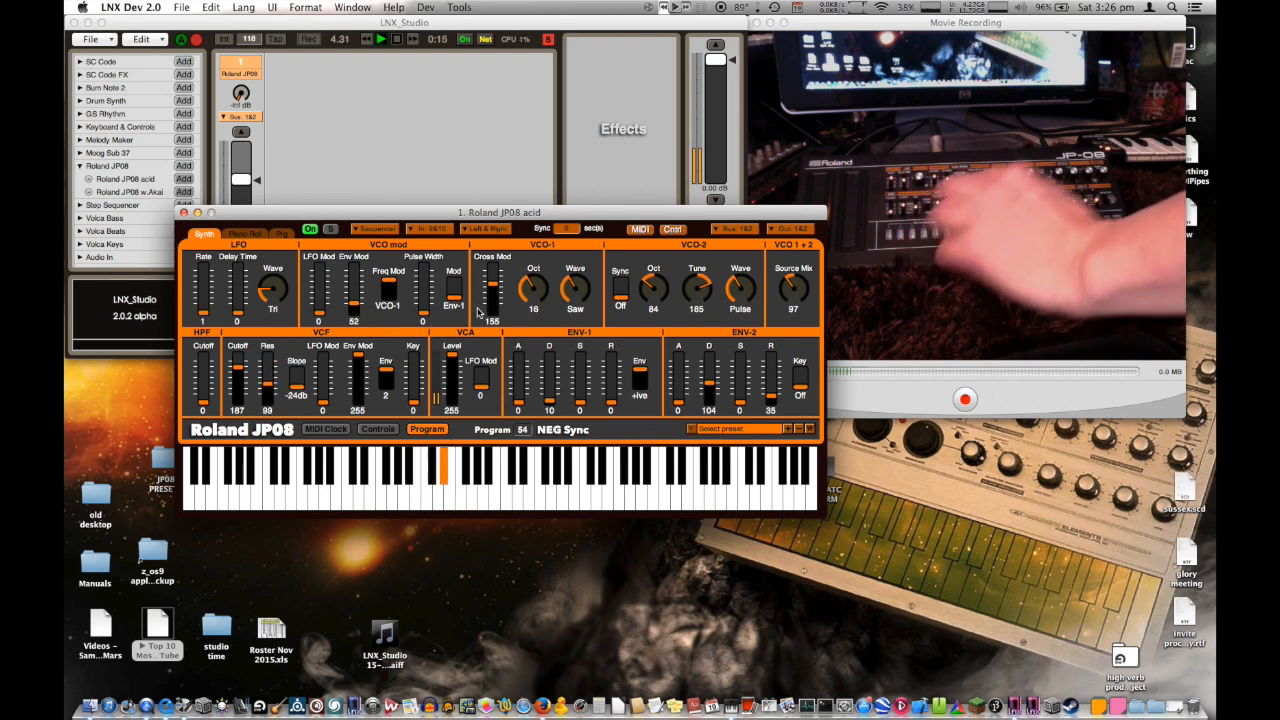
pyautogui.moveTo(492, 280); pyautogui.dragTo(492, 295)
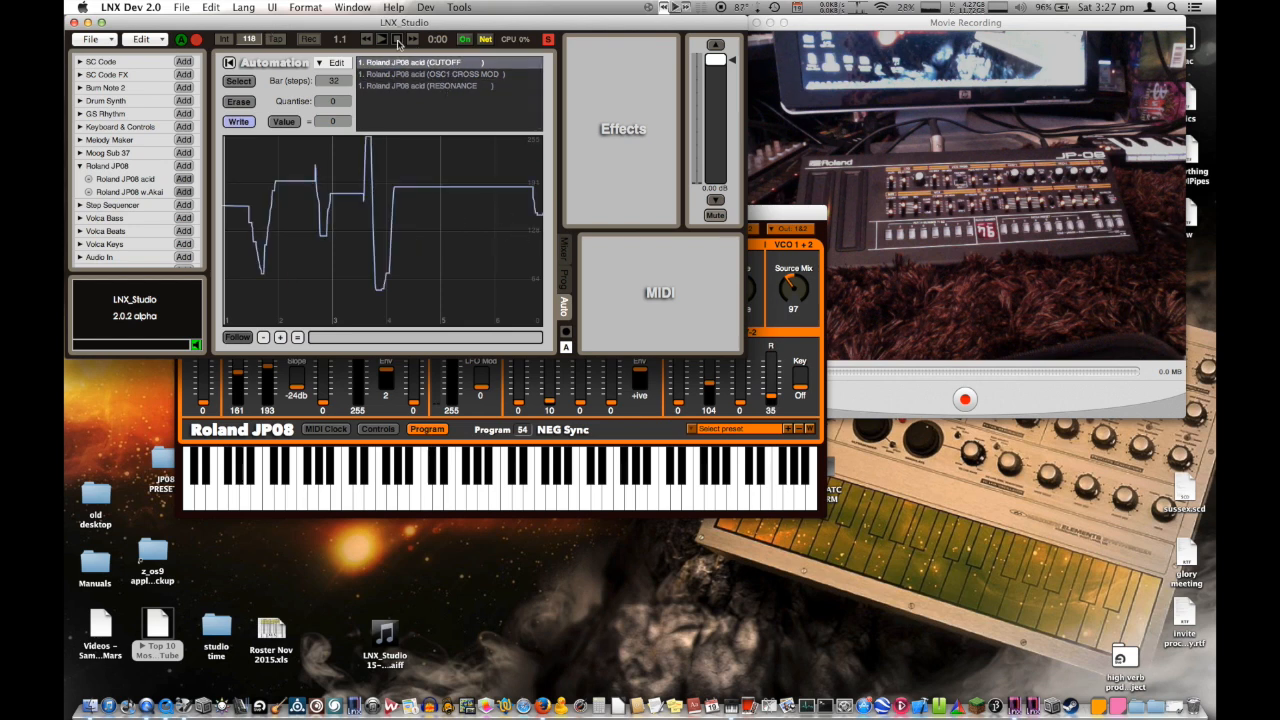
# - Stop playback and return the song to the start
pyautogui.click(381, 39)
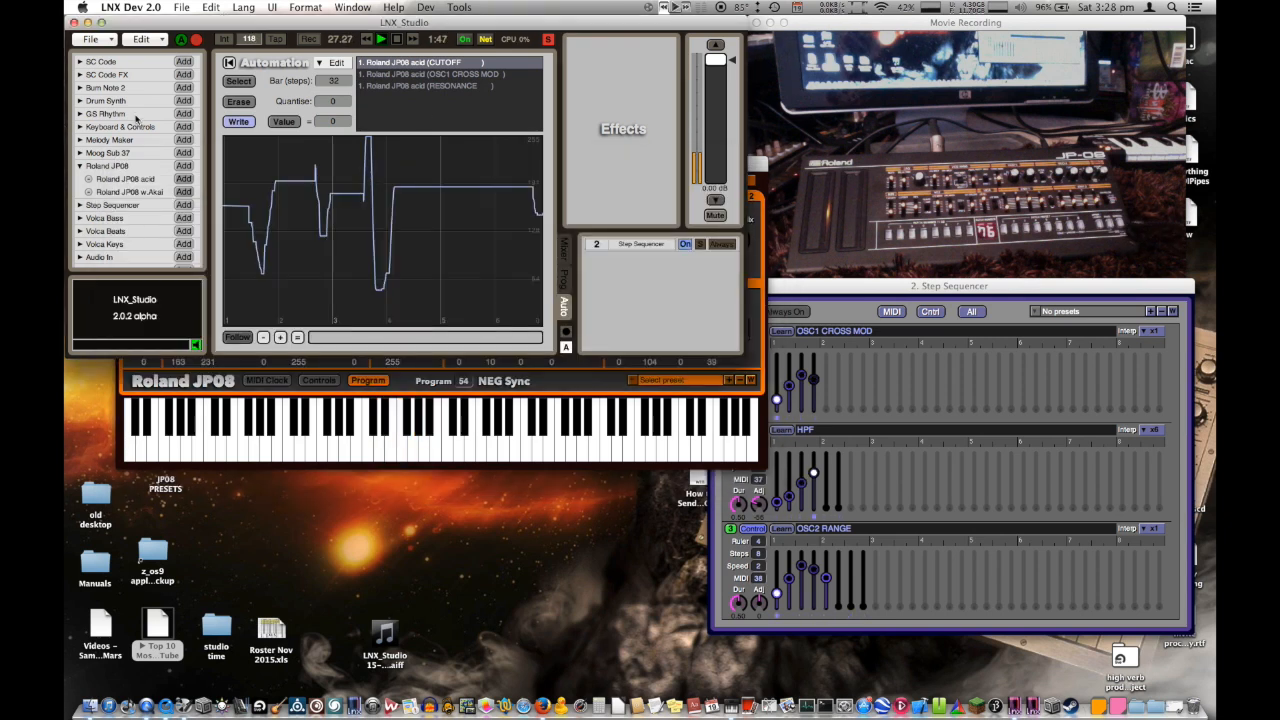
# - Scroll the instrument list and adjust the JP08 filter cutoff
pyautogui.scroll(-3)
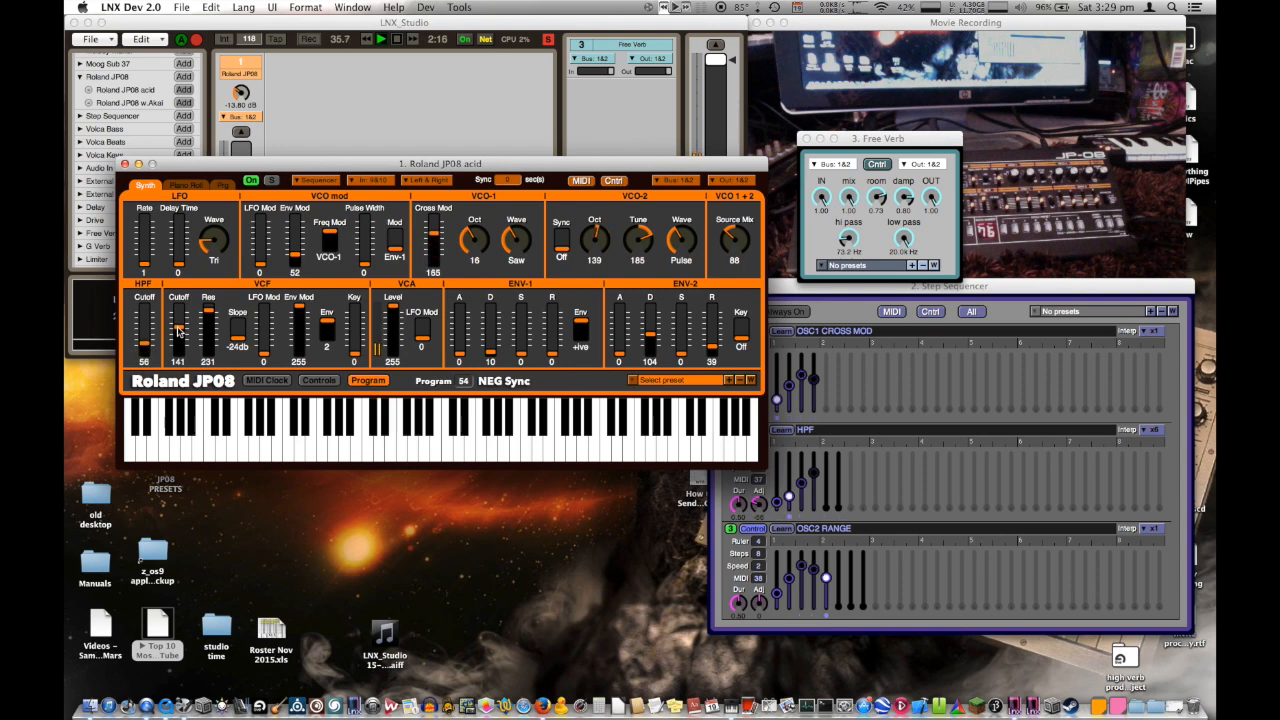
pyautogui.moveTo(208, 315); pyautogui.dragTo(208, 340)
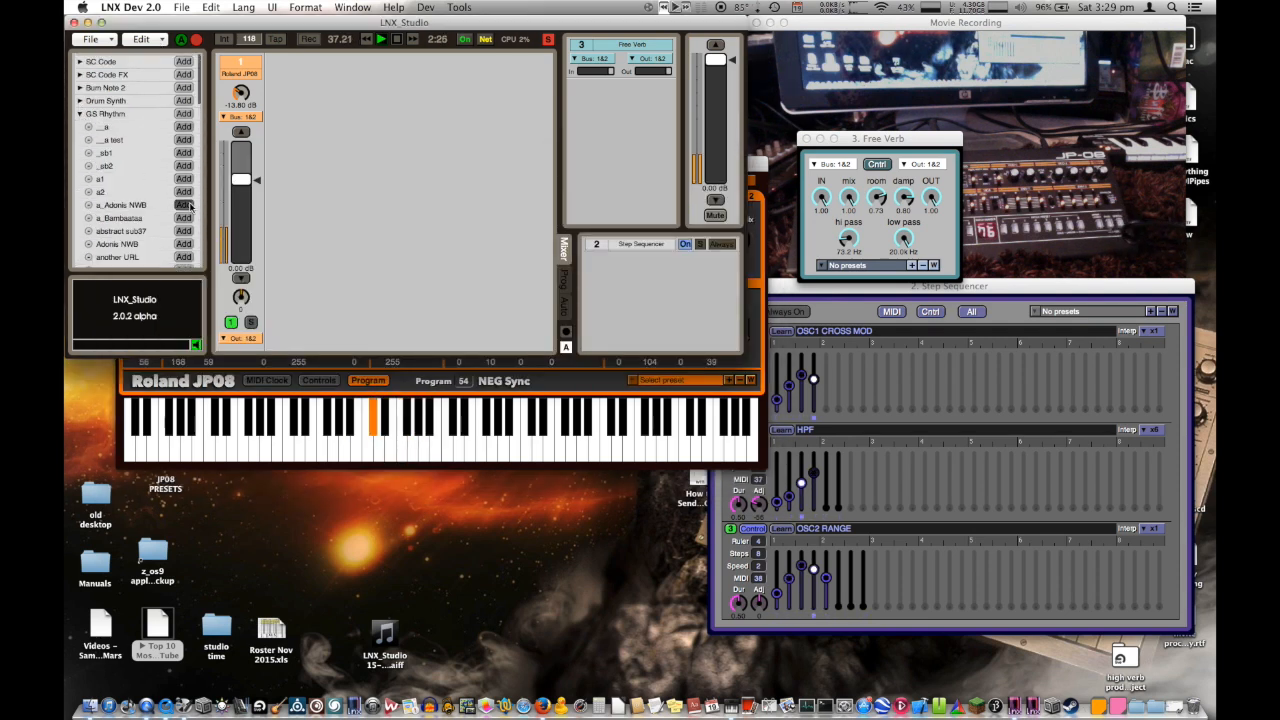
# - Add the a_Adonis NWB drum machine and adjust the reverb output level
pyautogui.click(183, 204)
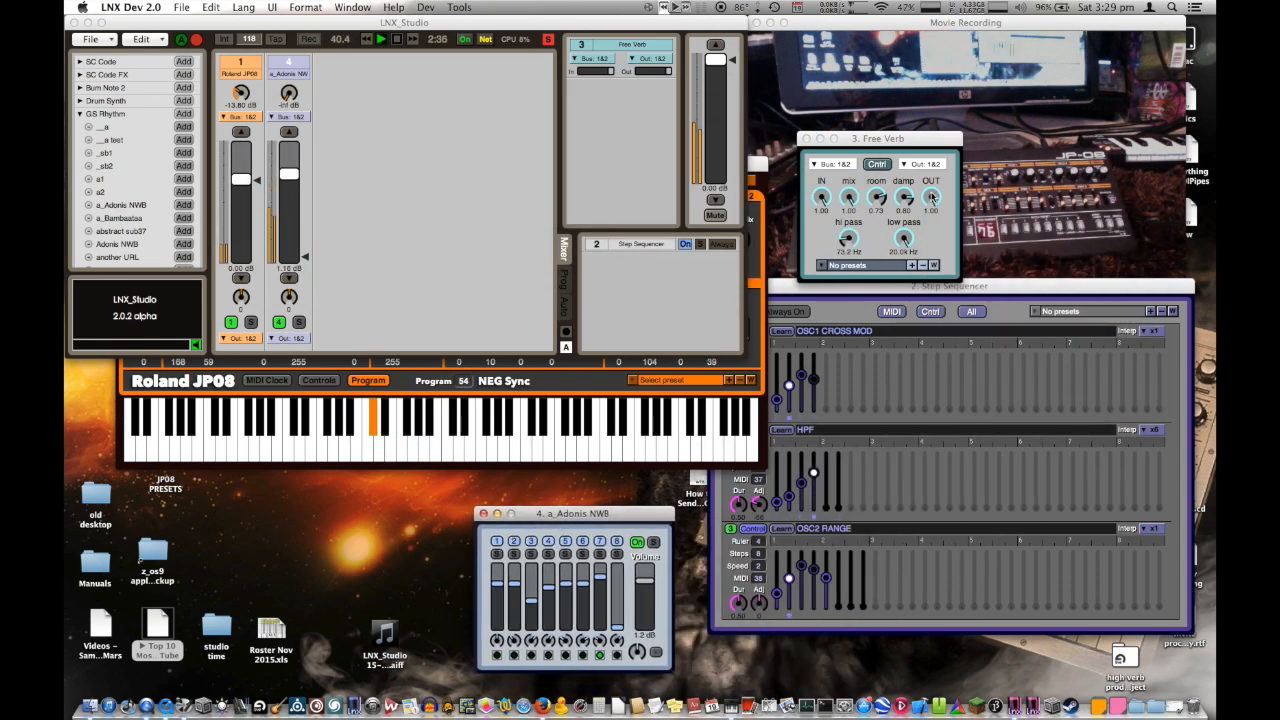
pyautogui.moveTo(878, 138); pyautogui.dragTo(335, 467)
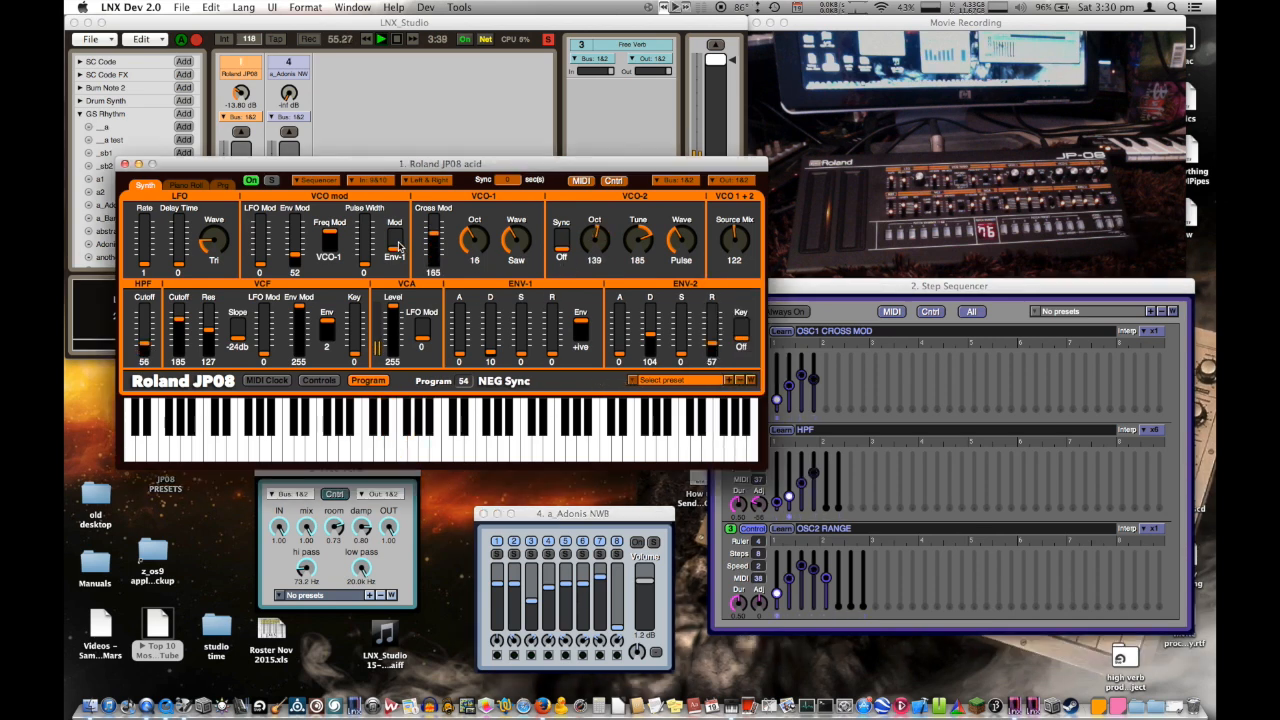
# - Load JP08 Preset 0, then Preset 1 with the Break of Dawn program
pyautogui.click(678, 380)
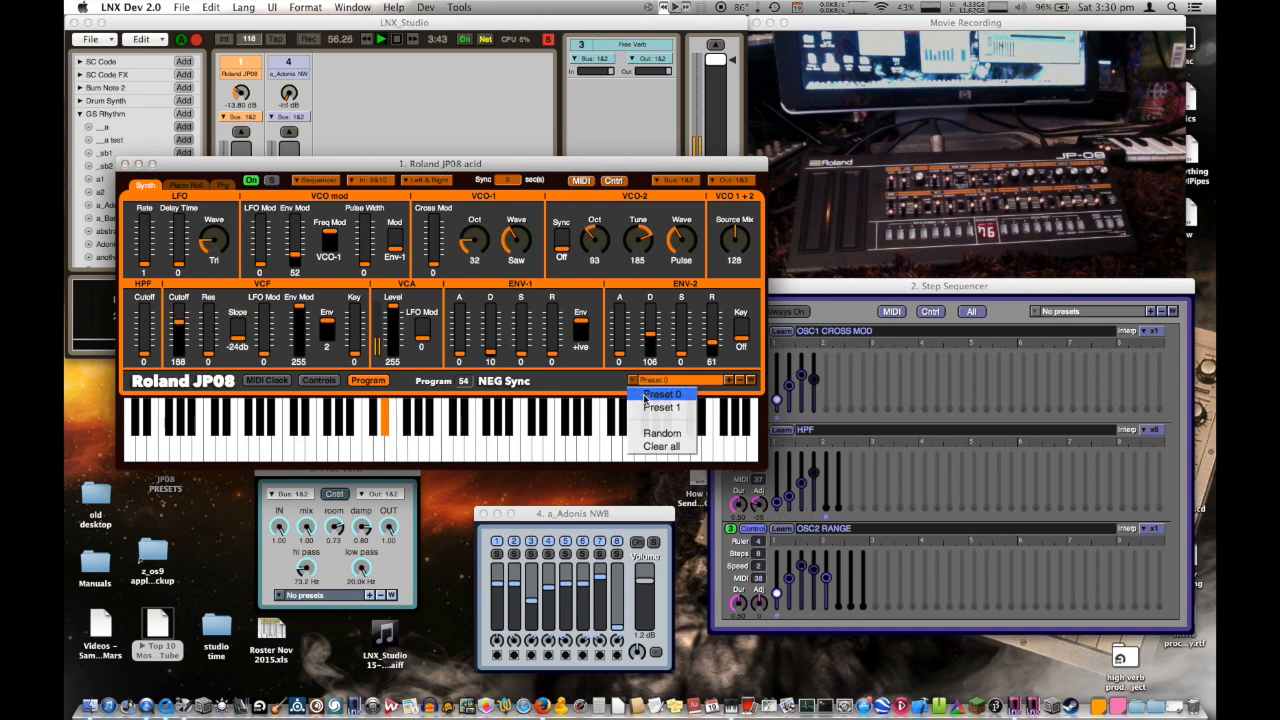
pyautogui.click(222, 184)
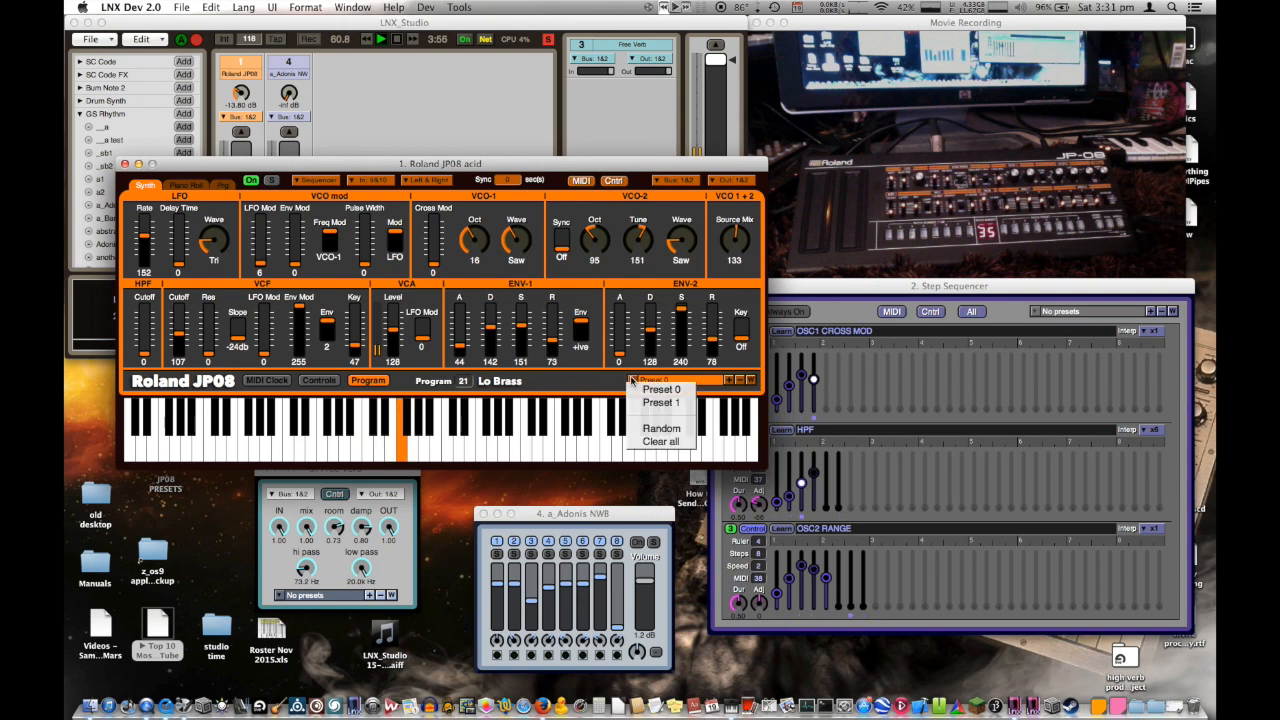
pyautogui.click(661, 402)
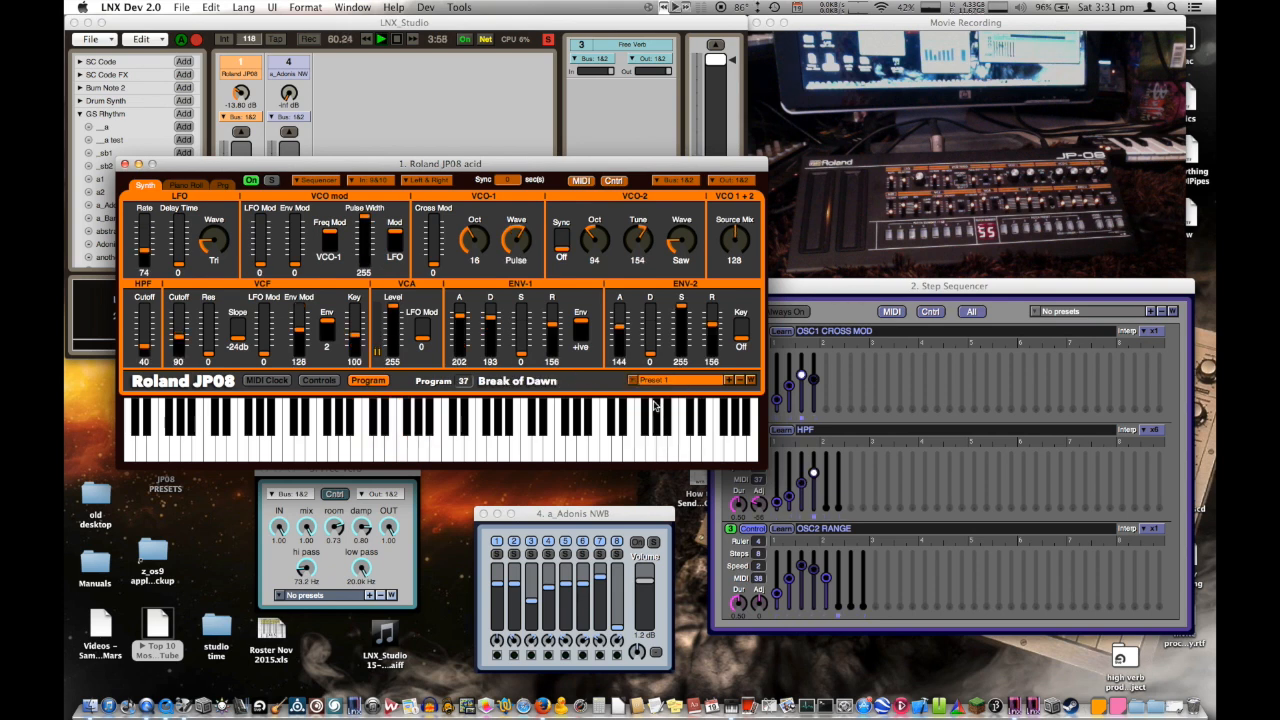